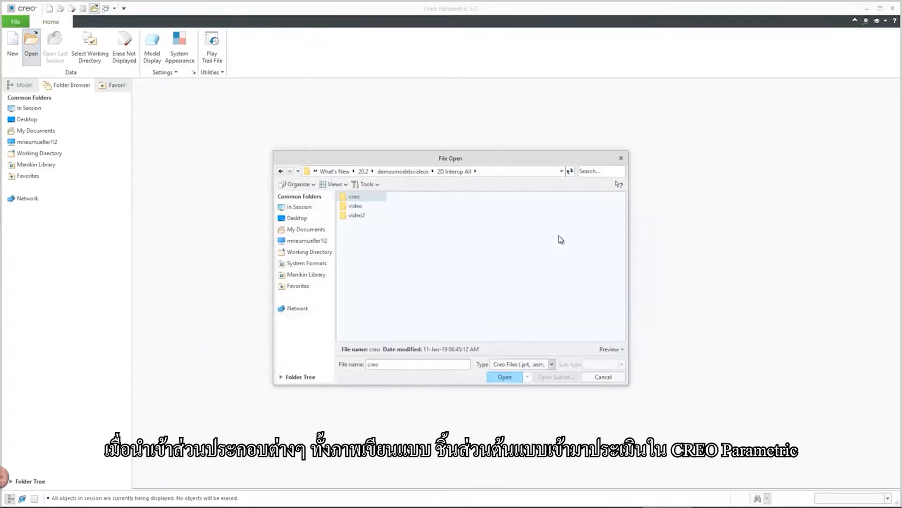
- Import the .bdl drawing as a new model, both sheets, associative with the 3D model
left_click(505, 376)
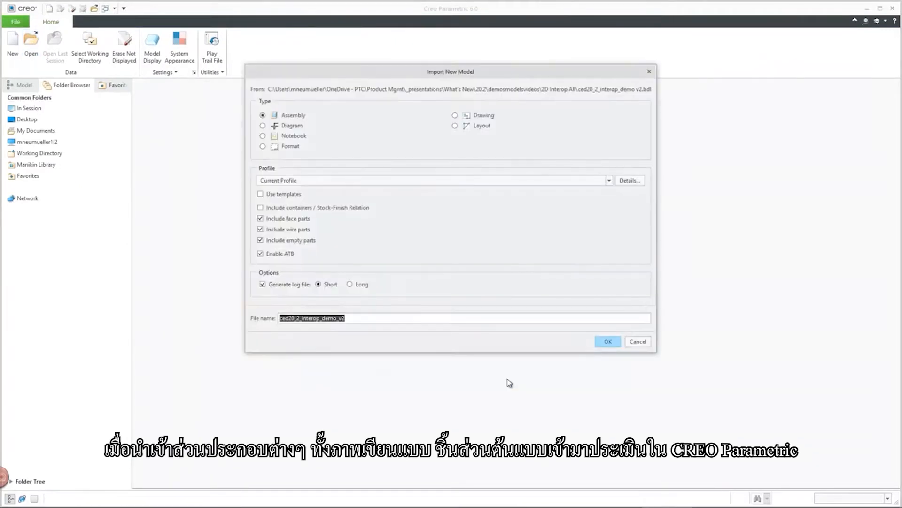
left_click(608, 342)
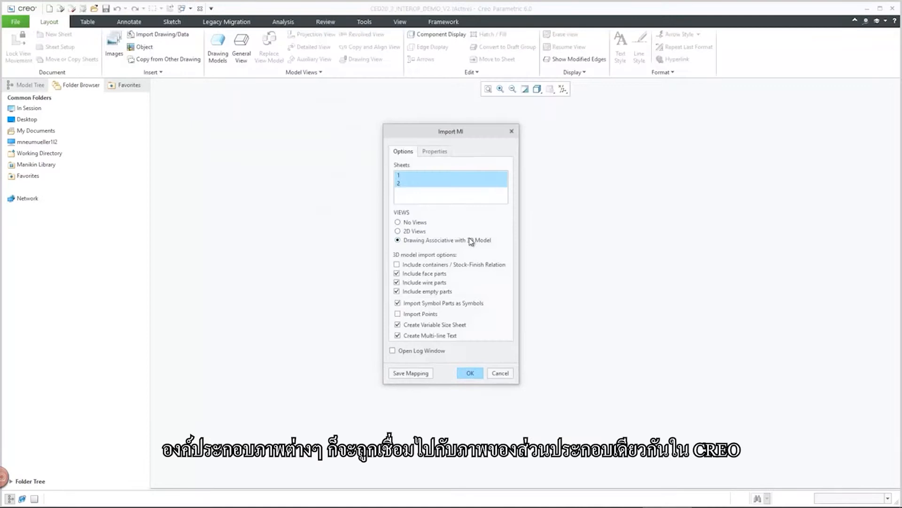
left_click(470, 373)
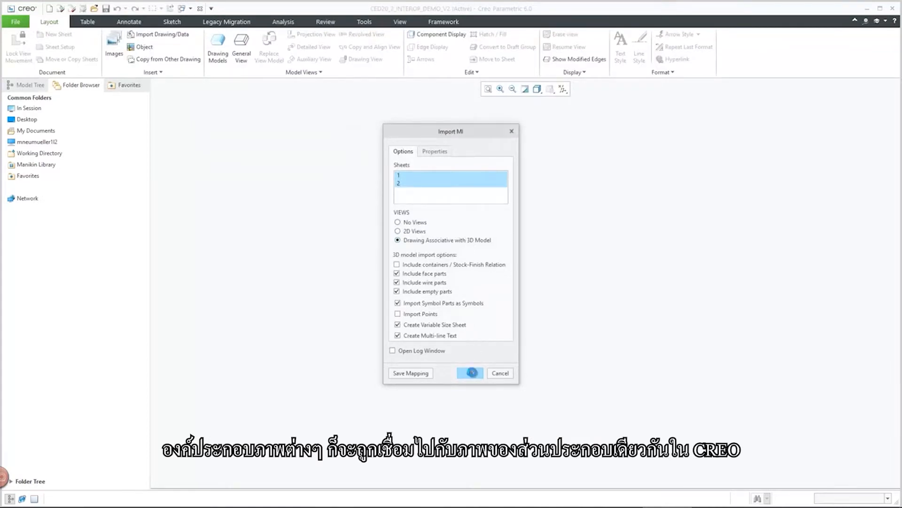
left_click(469, 373)
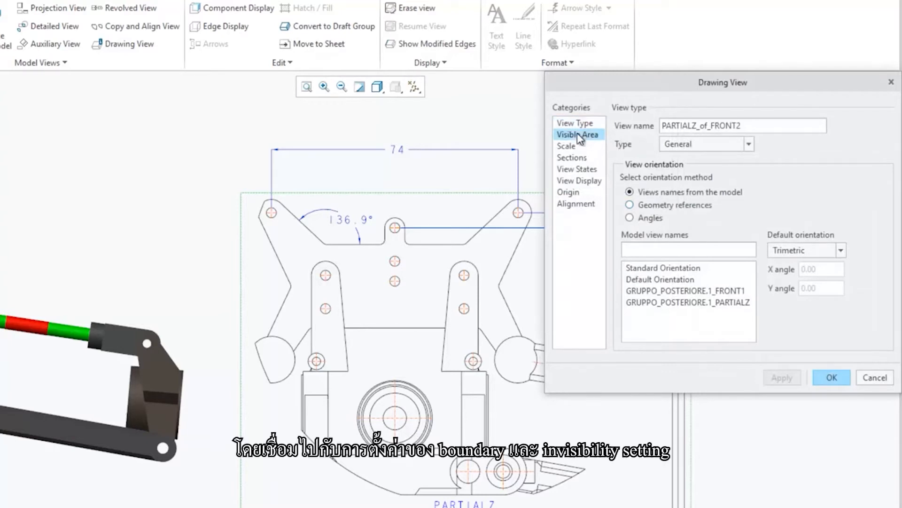
left_click(578, 134)
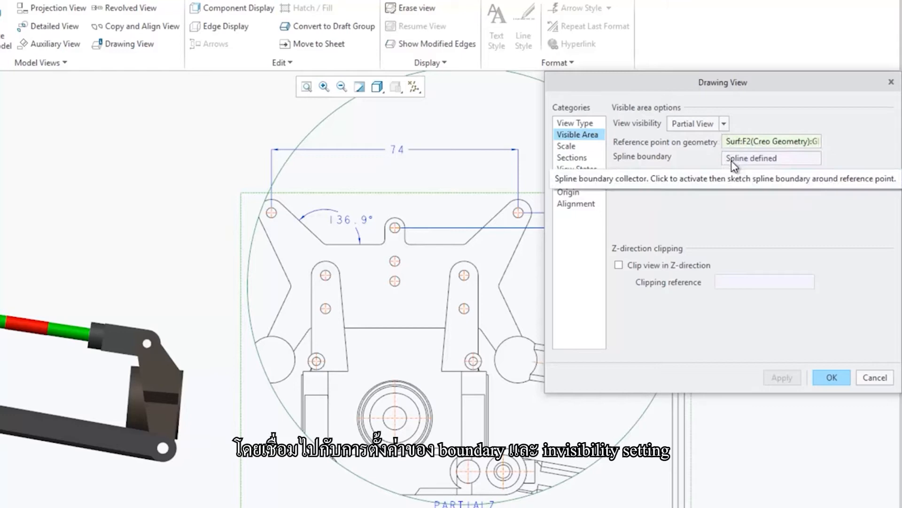
left_click(831, 377)
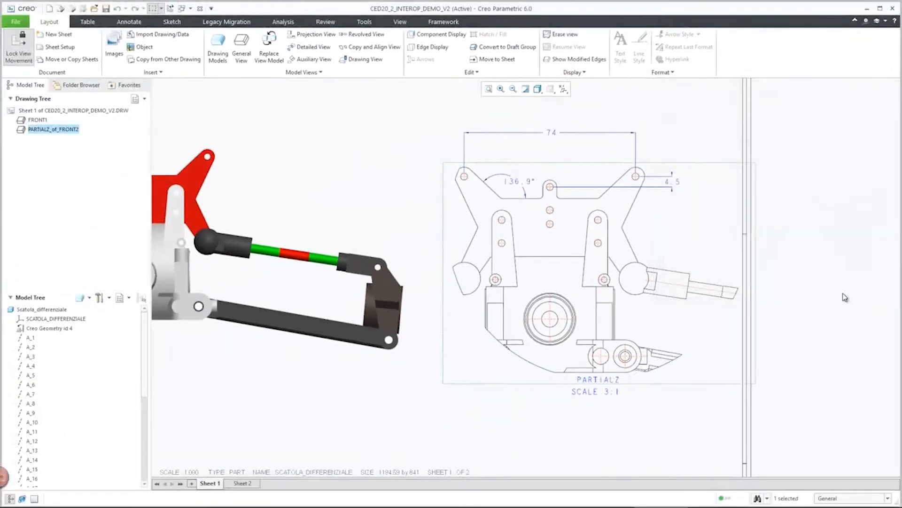
left_click(242, 483)
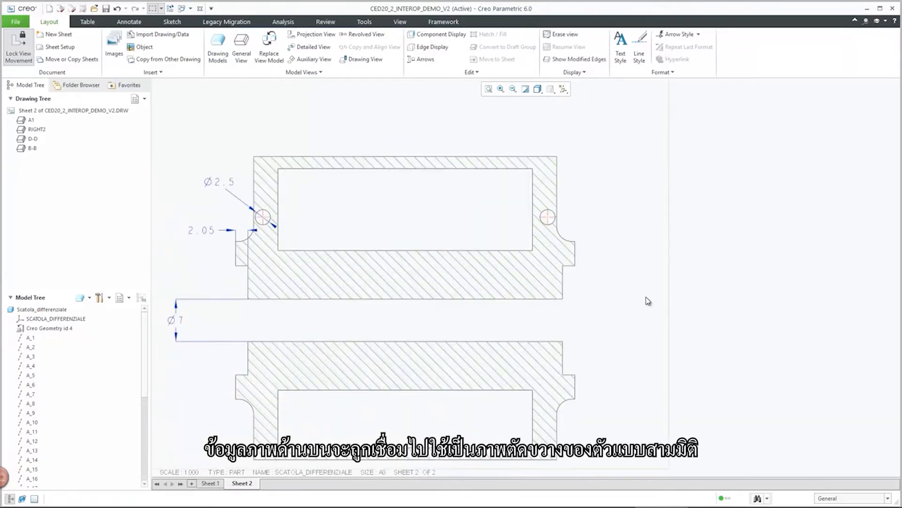
- Check that section view D-D on sheet 2 is a full 2D cross-section
double_click(33, 138)
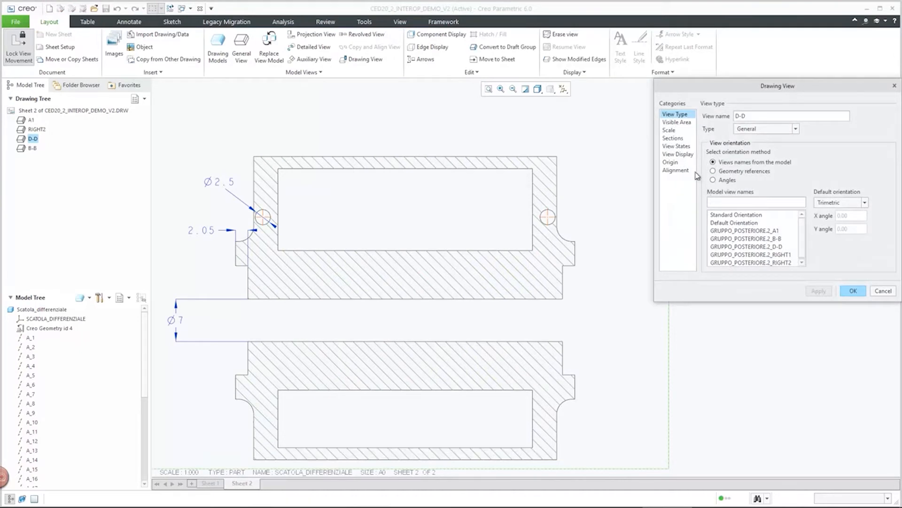
left_click(673, 138)
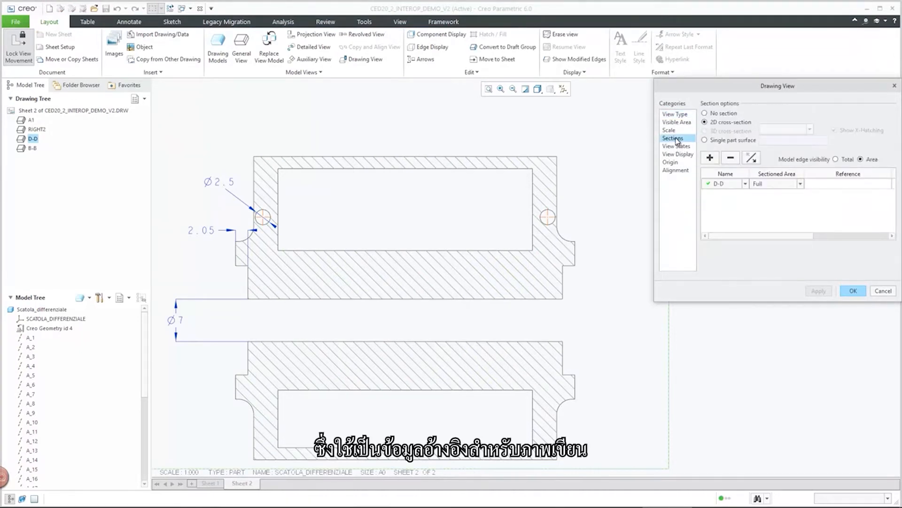
scroll("down", 3)
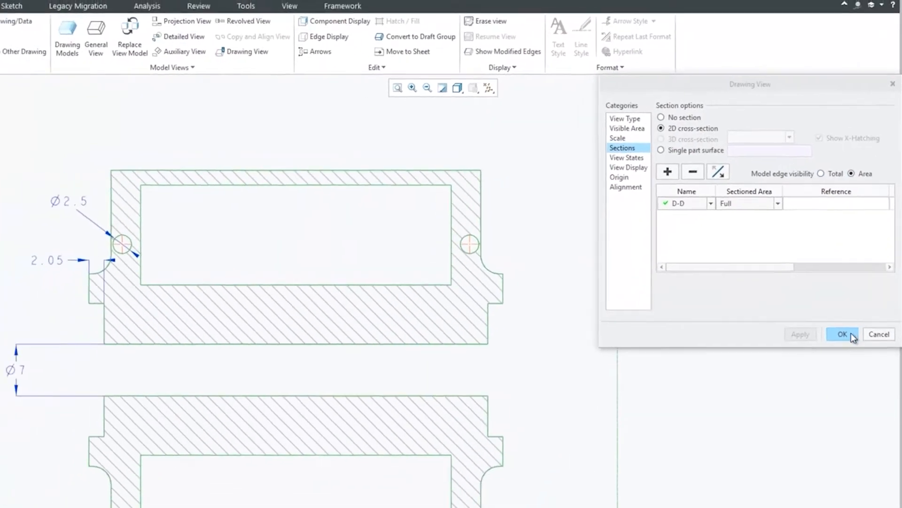
left_click(842, 333)
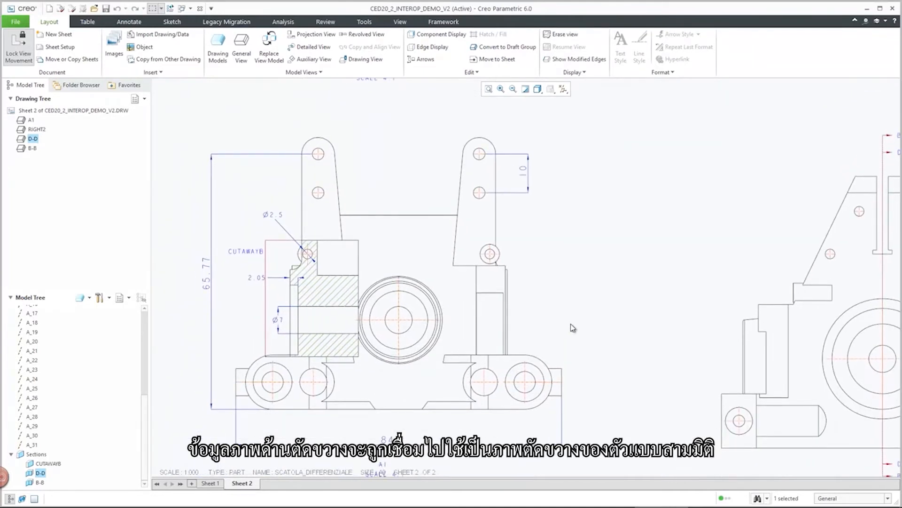
double_click(31, 119)
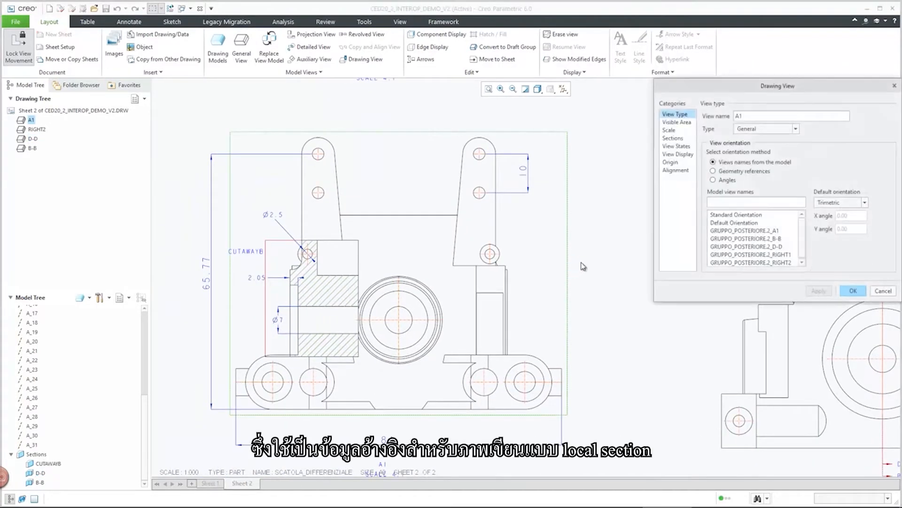
left_click(673, 138)
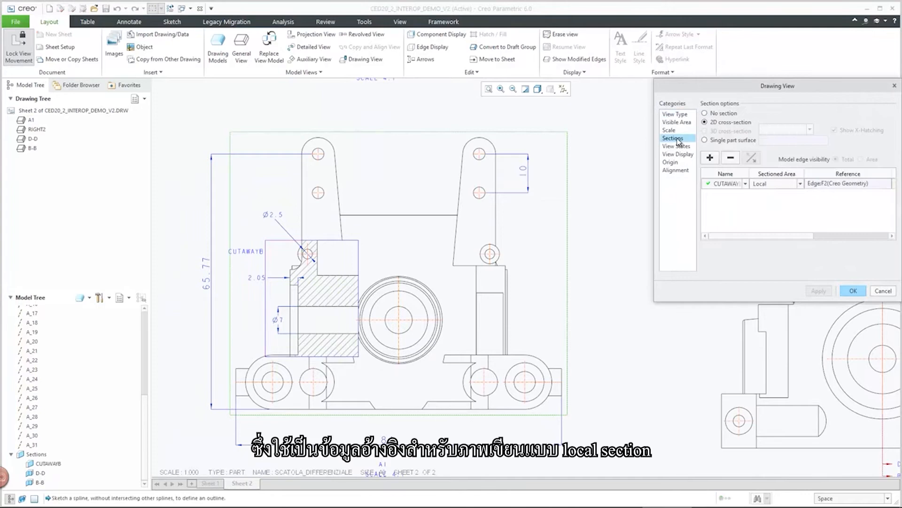
left_click(746, 184)
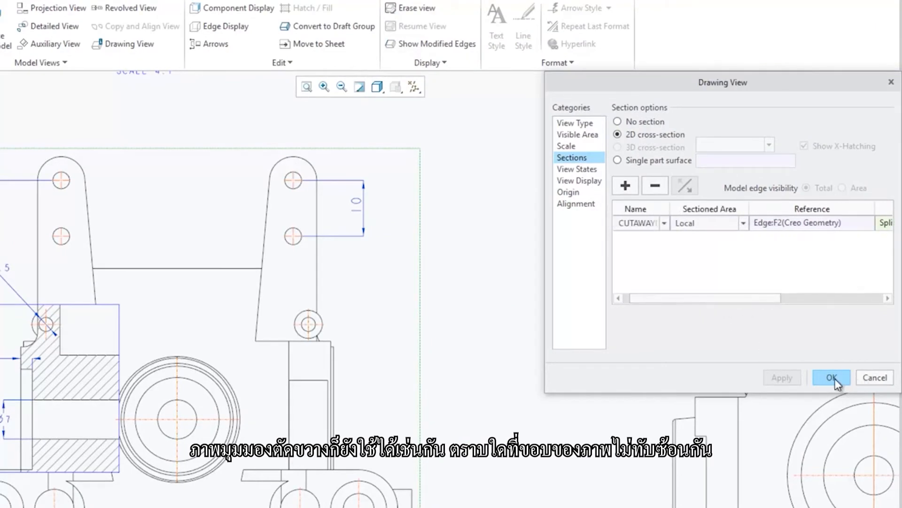
left_click(831, 377)
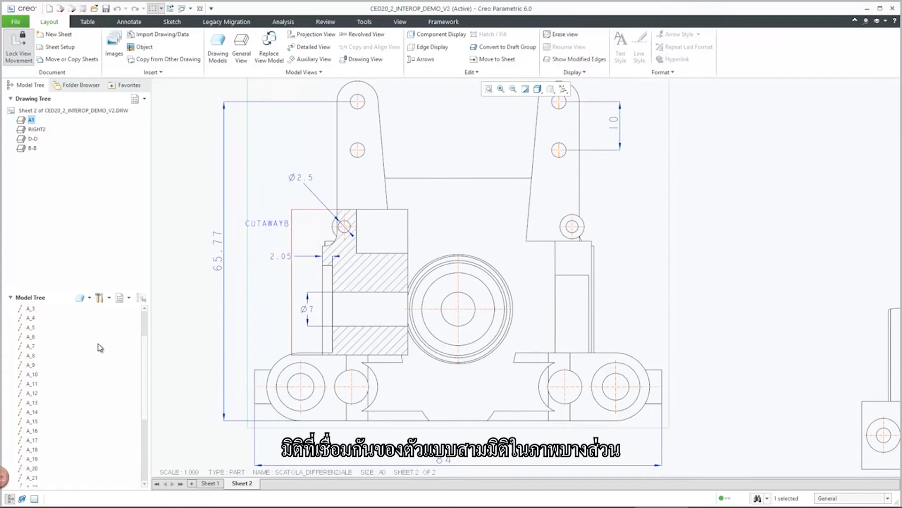
left_click(39, 310)
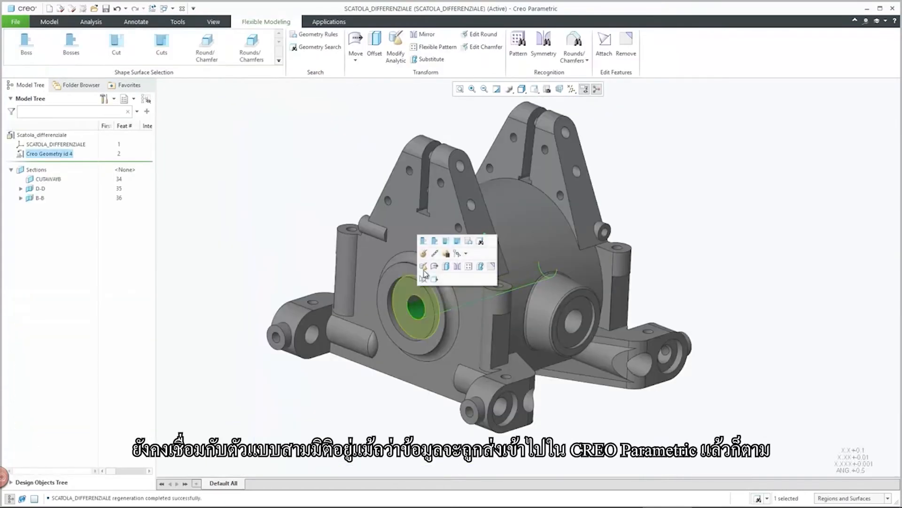
- Modify the bore surface to radius 6.00 and offset the ring face by 3.50
left_click(423, 266)
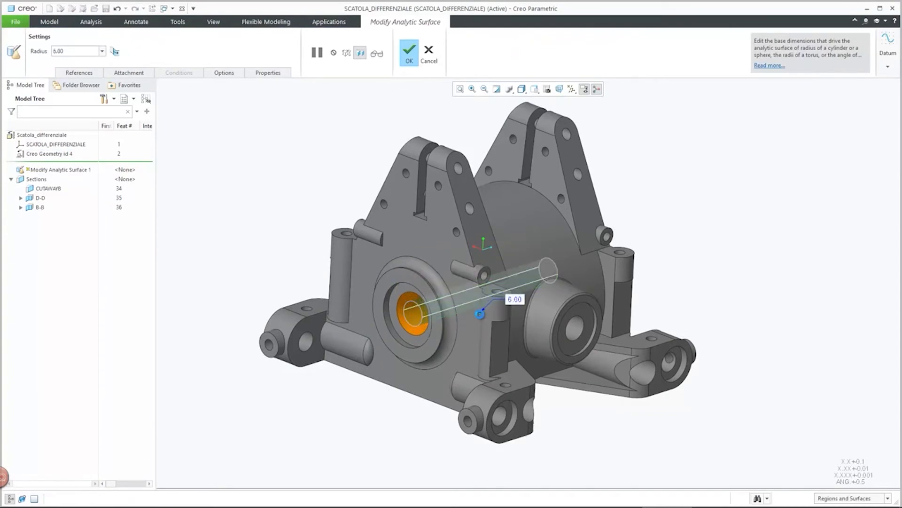
left_click(408, 51)
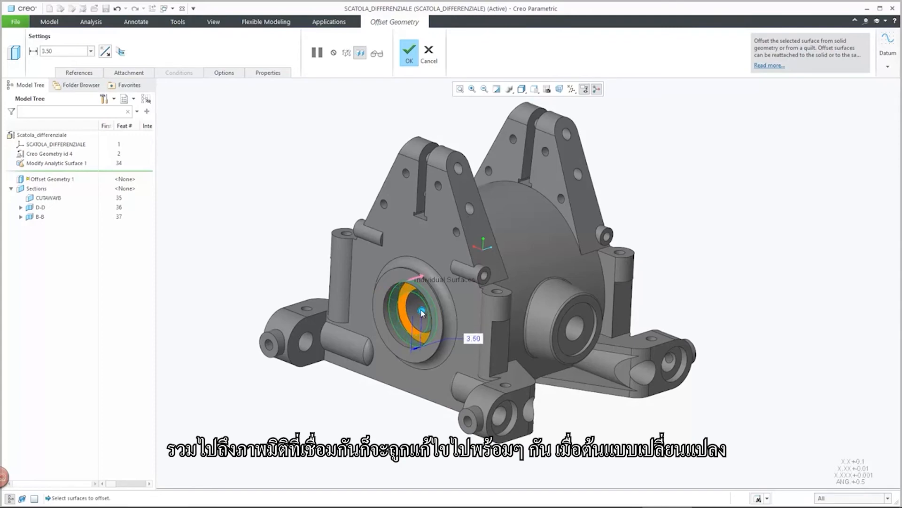
left_click(409, 52)
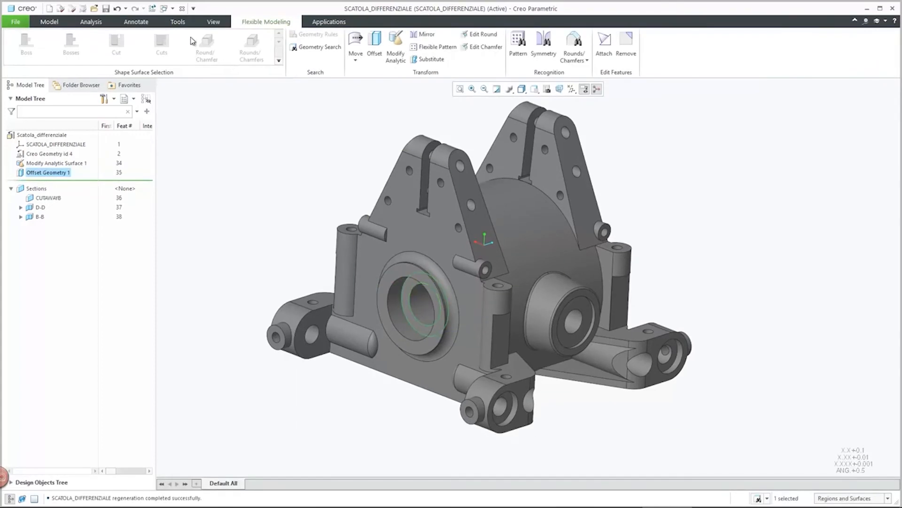